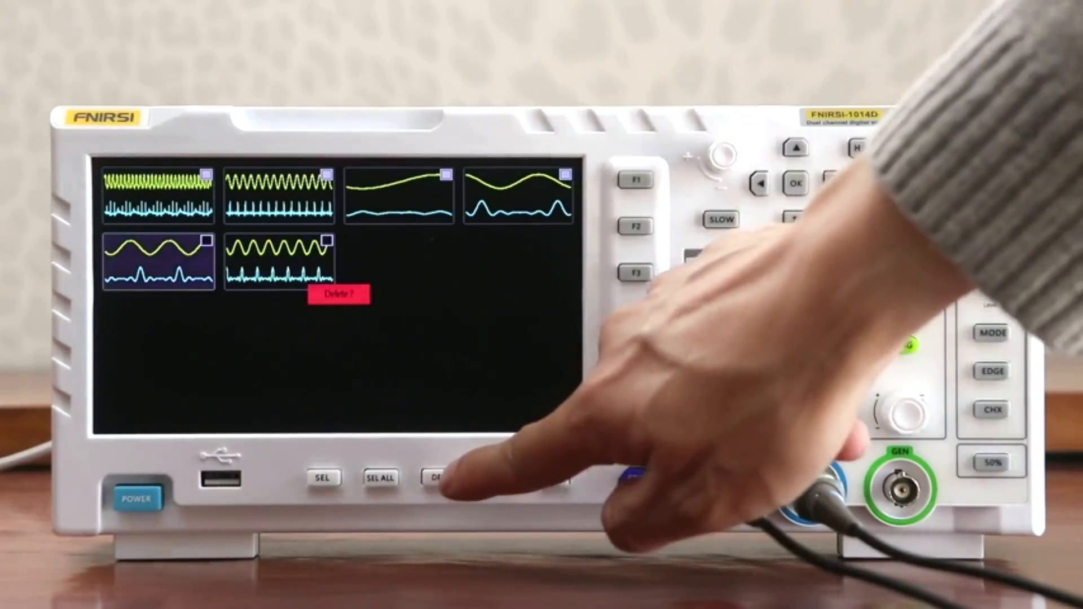
{"action": "left_click", "coordinate": [436, 477]}
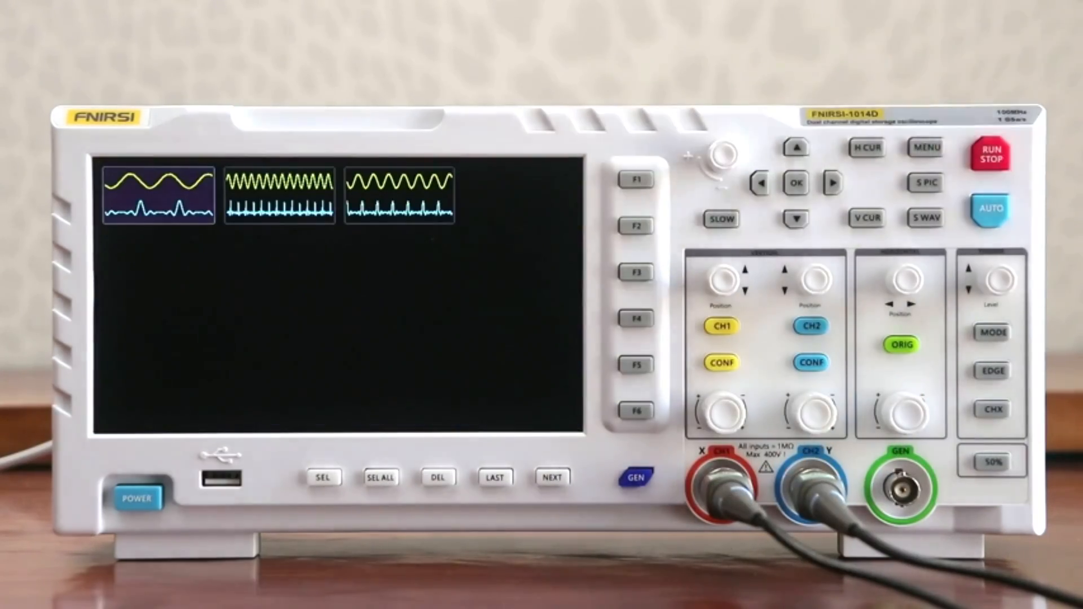
{"action": "left_click", "coordinate": [925, 149]}
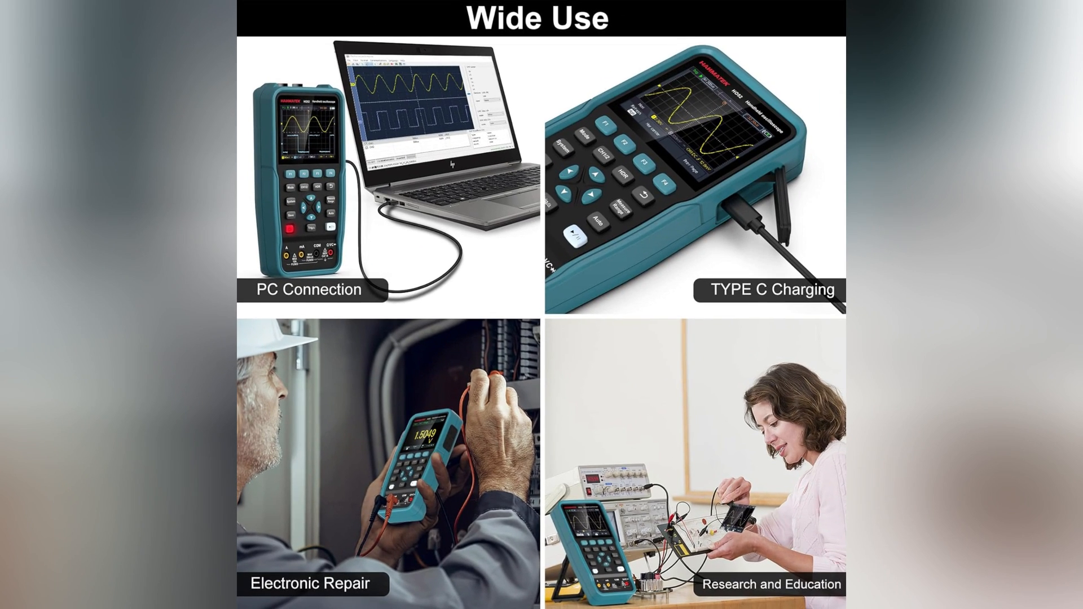
{"action": "scroll", "scroll_direction": "down", "scroll_amount": 3}
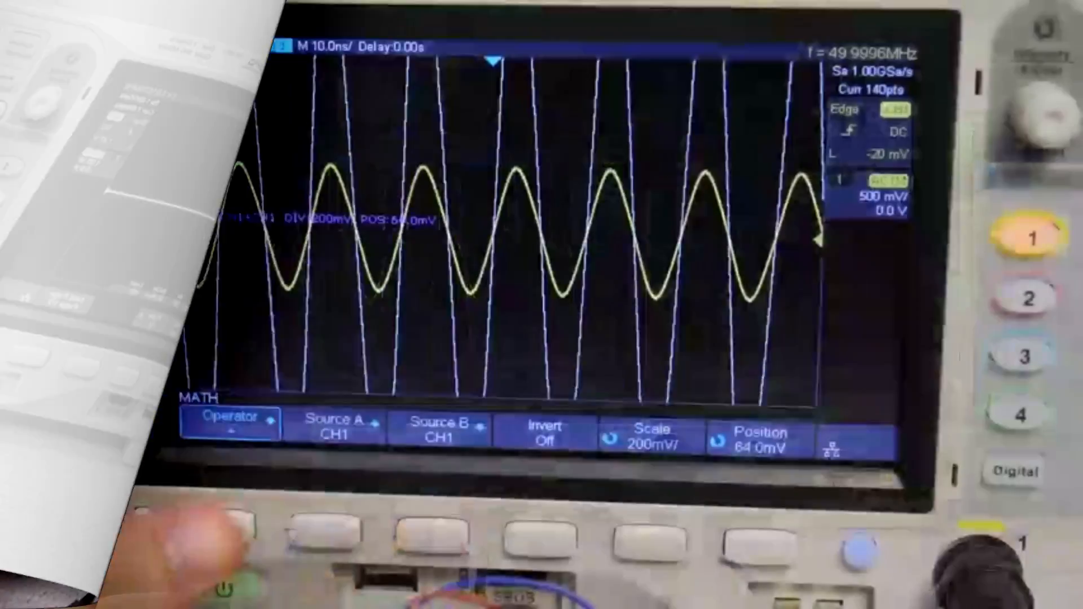
{"action": "left_click", "coordinate": [229, 423]}
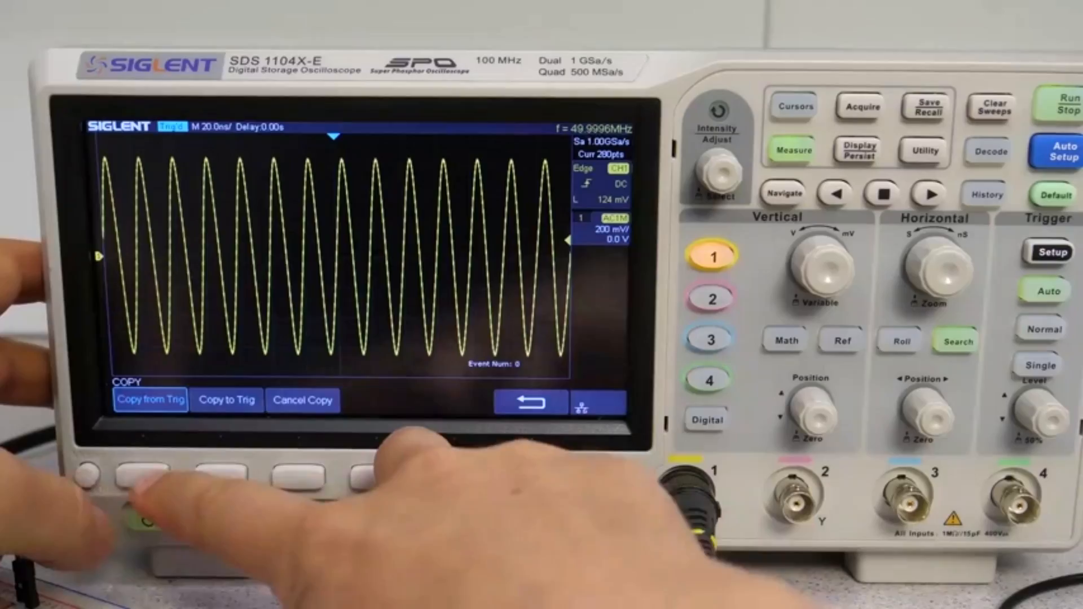
{"action": "left_click", "coordinate": [986, 194]}
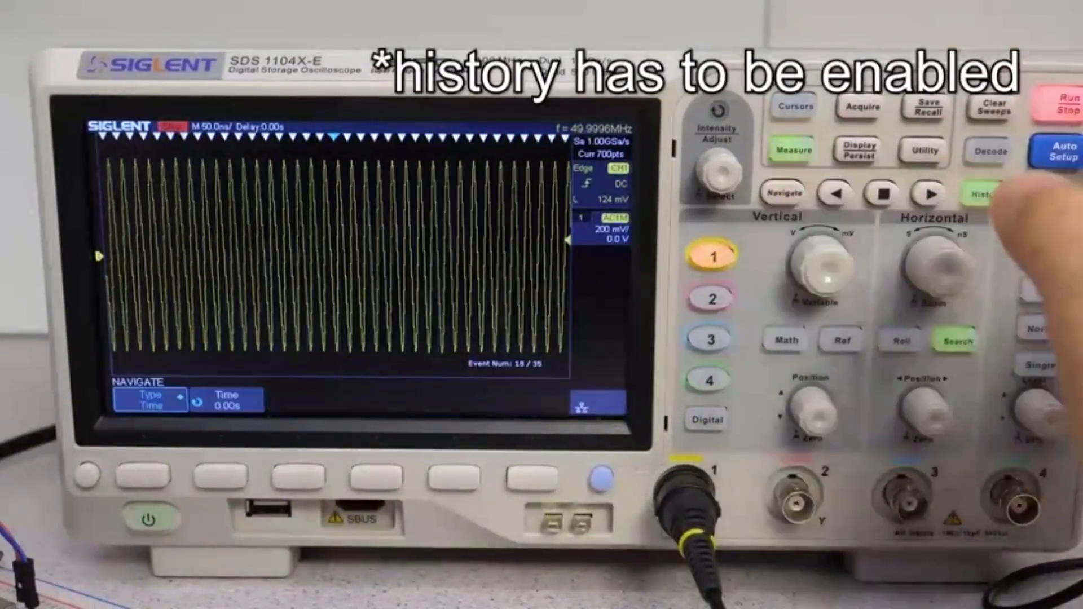